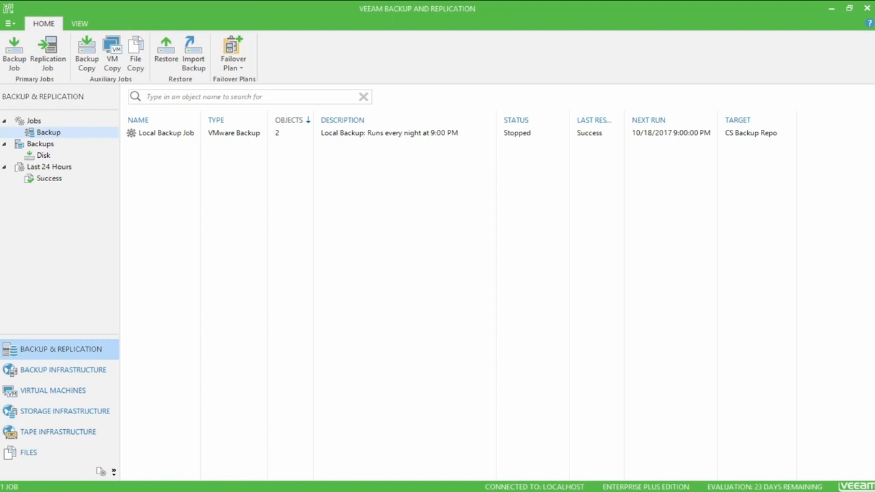
Review Local Backup Job's last run, then start a new backup copy job.
left_click(166, 133)
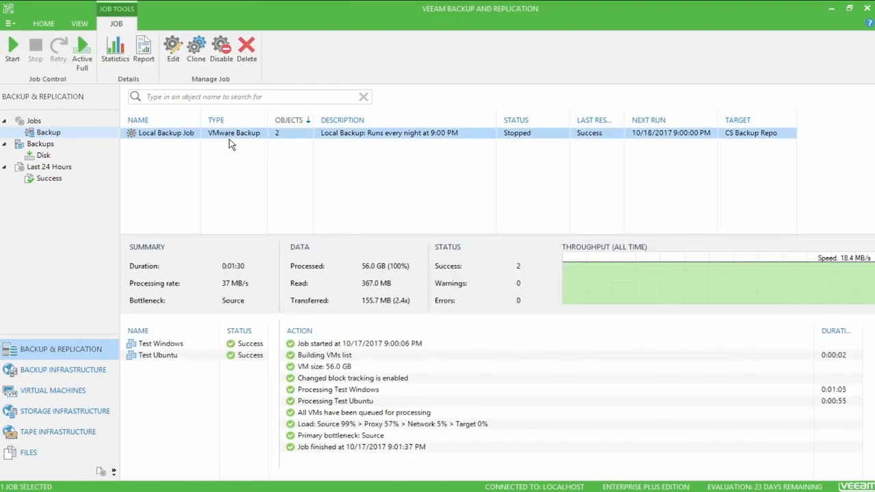
mouse_move(225, 141)
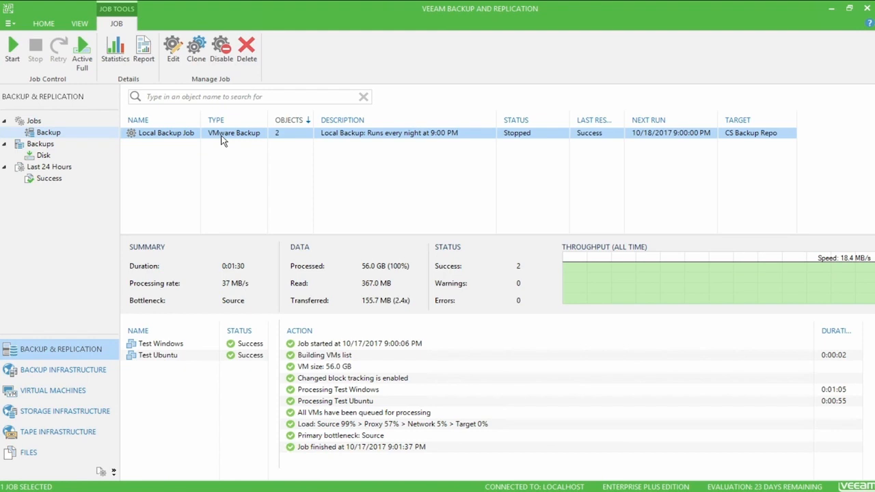
mouse_move(213, 273)
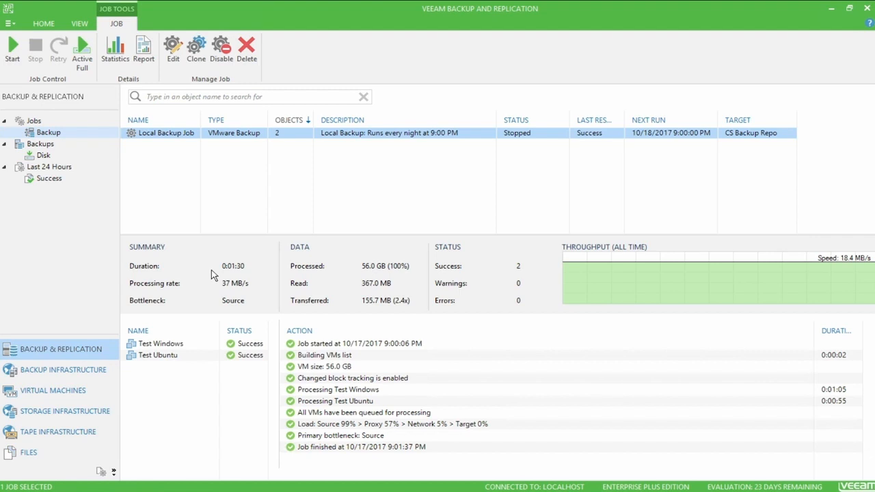
mouse_move(217, 277)
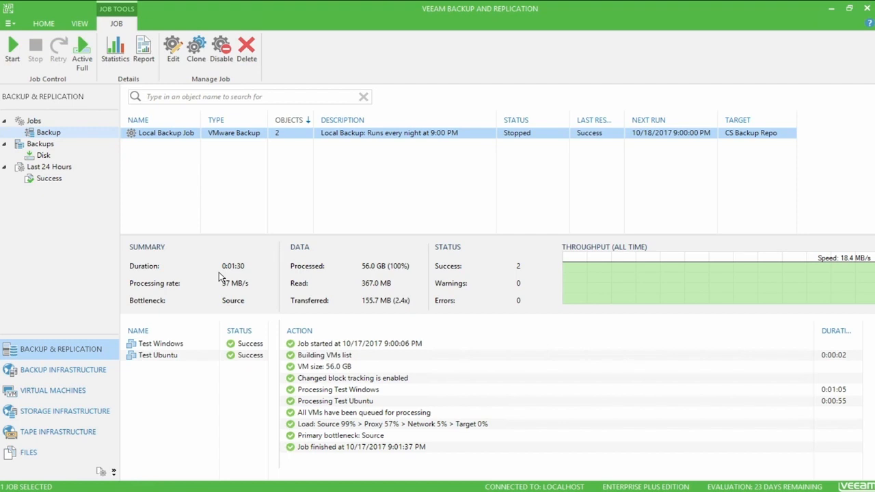
left_click(33, 120)
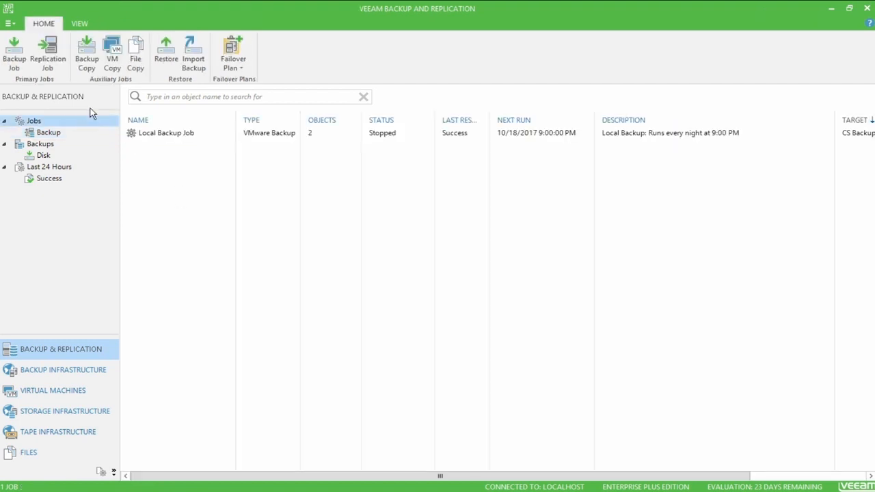
left_click(86, 55)
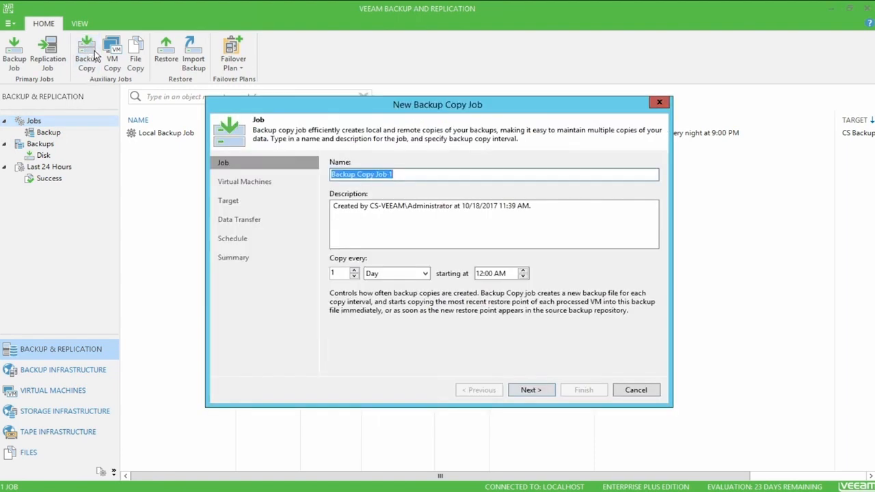
Name the job 'Backup Copy Job Test' with description 'Test Backup Copy Job'.
left_click(444, 173)
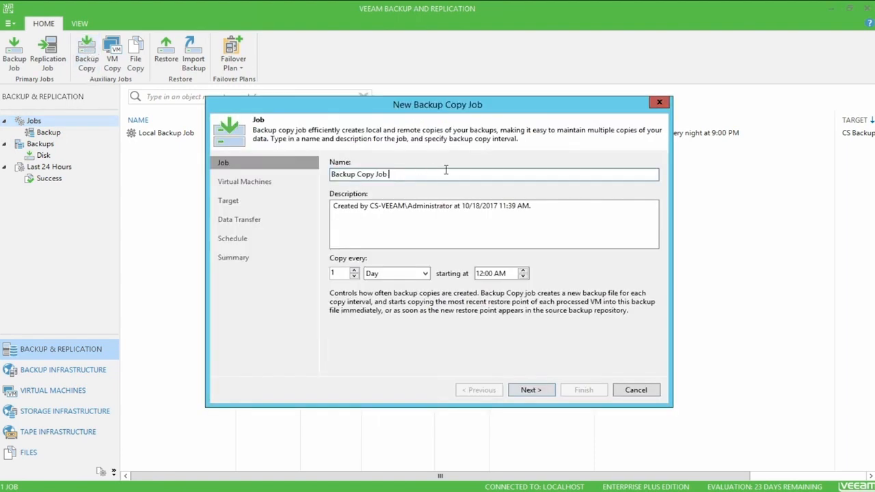
key("Backspace")
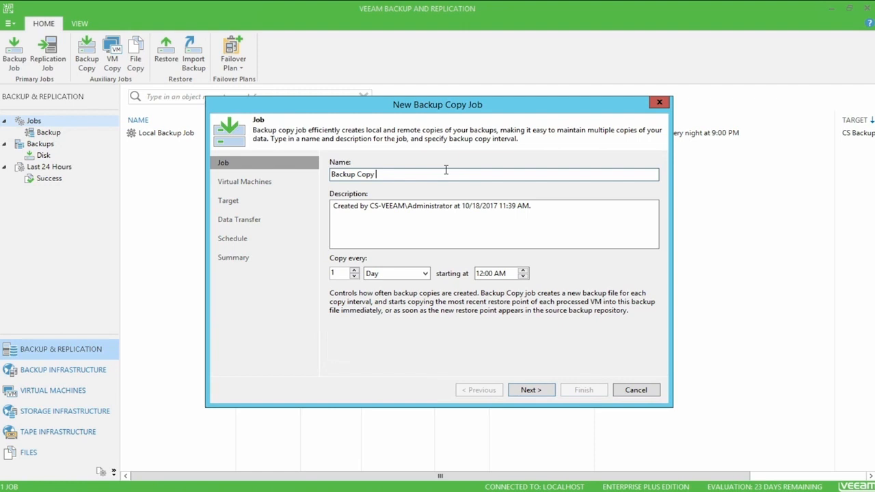
type("Job Test")
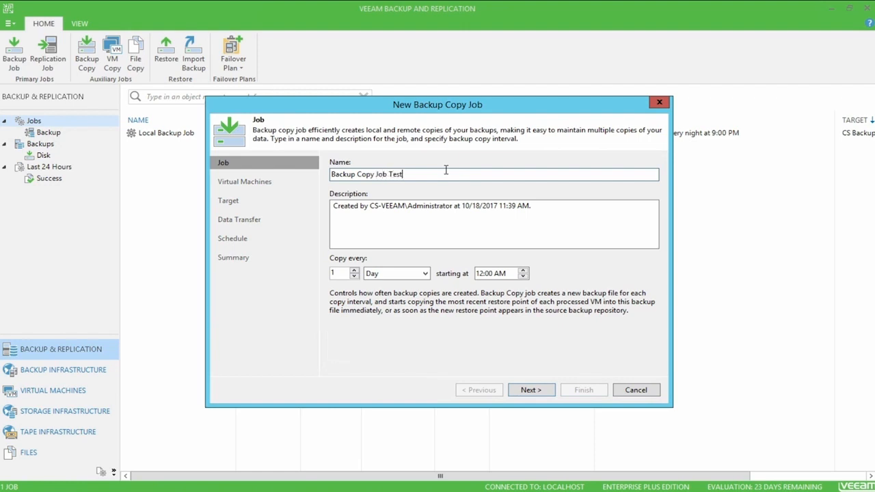
triple_click(431, 205)
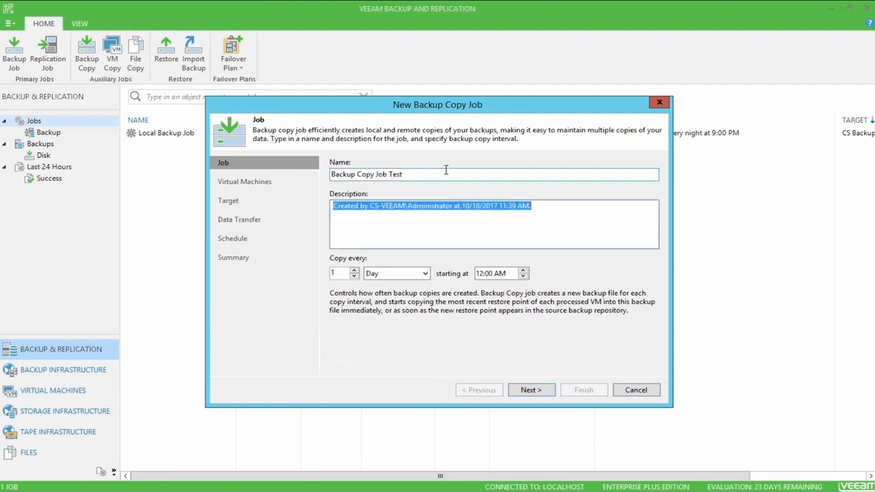
type("Test Backup Copy Job")
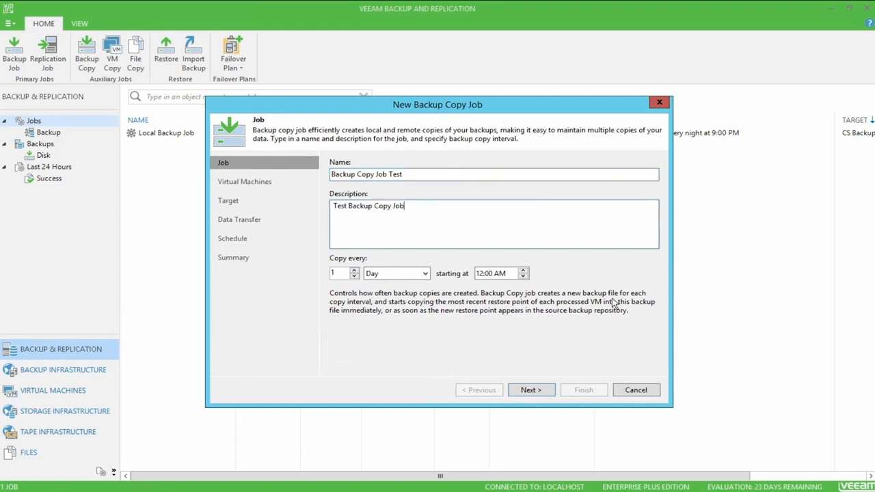
mouse_move(493, 290)
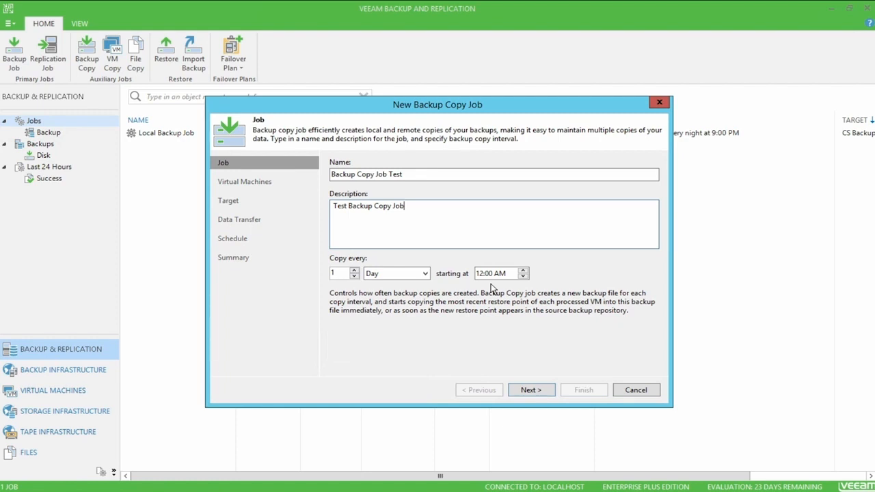
mouse_move(424, 302)
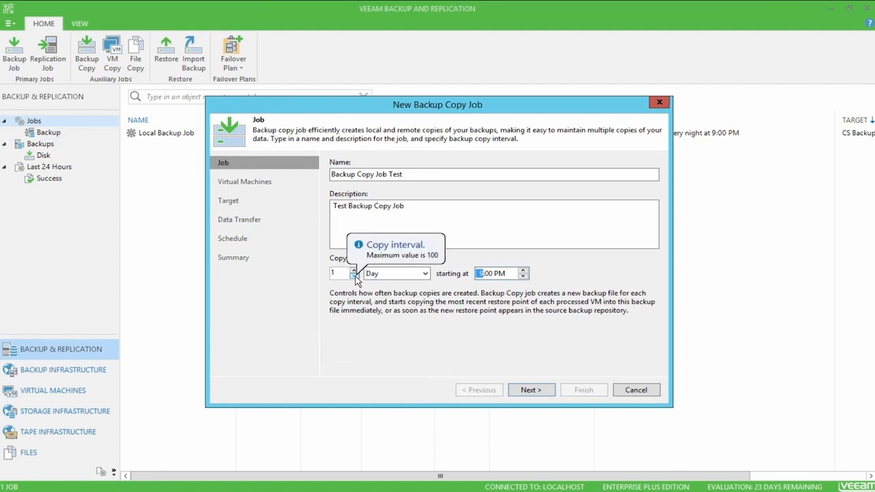
mouse_move(358, 290)
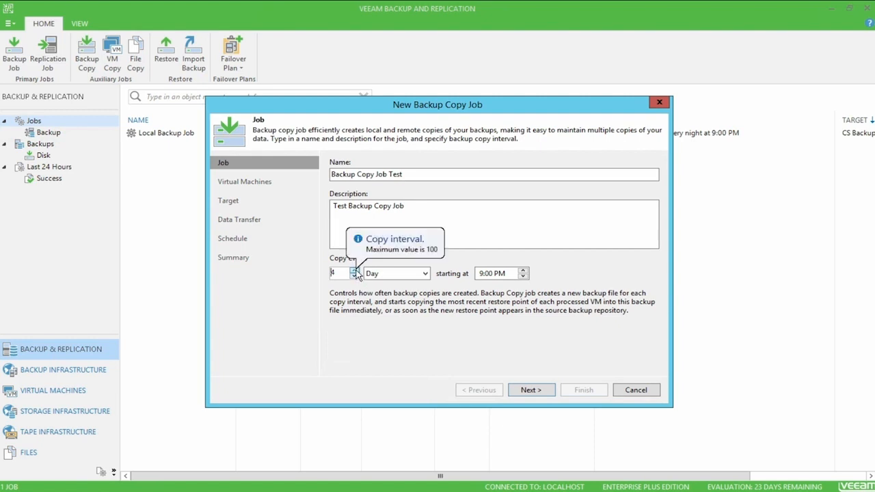
mouse_move(355, 290)
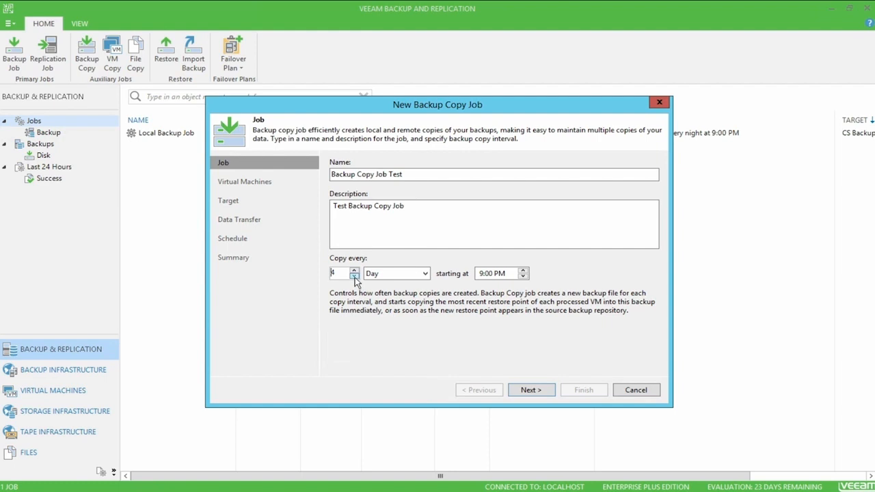
Set the copy interval to daily, starting at 9:00 PM.
left_click(354, 276)
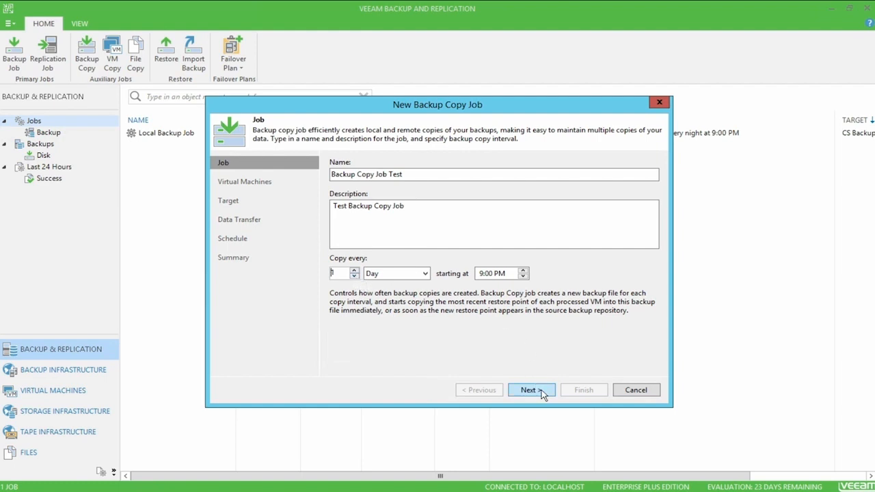
Add Local Backup Job (62.3 GB) from existing jobs as the copy source and continue to Target.
left_click(530, 389)
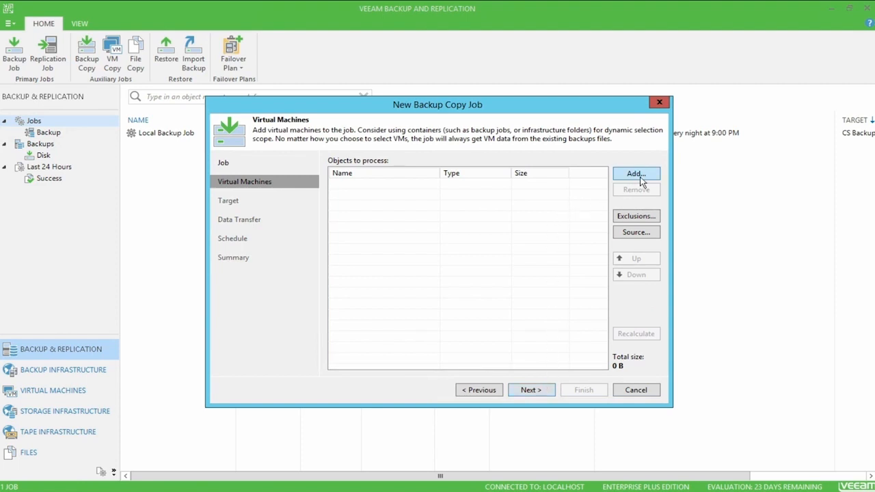
left_click(635, 173)
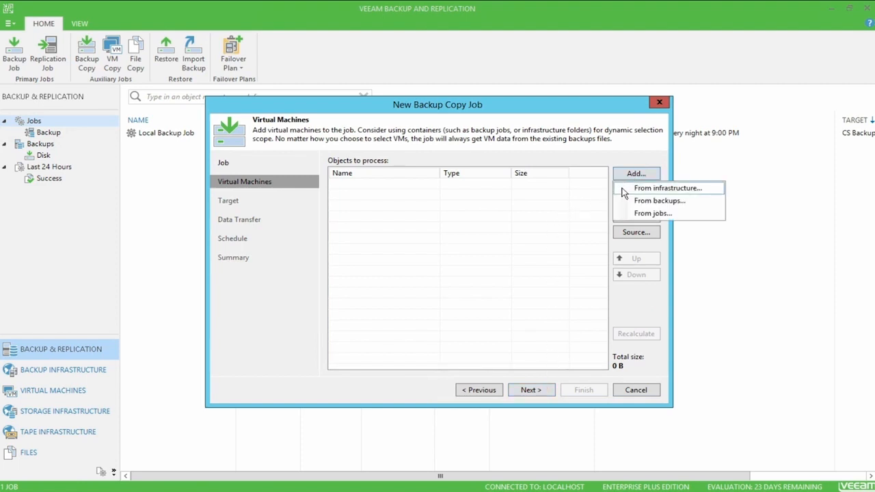
mouse_move(654, 214)
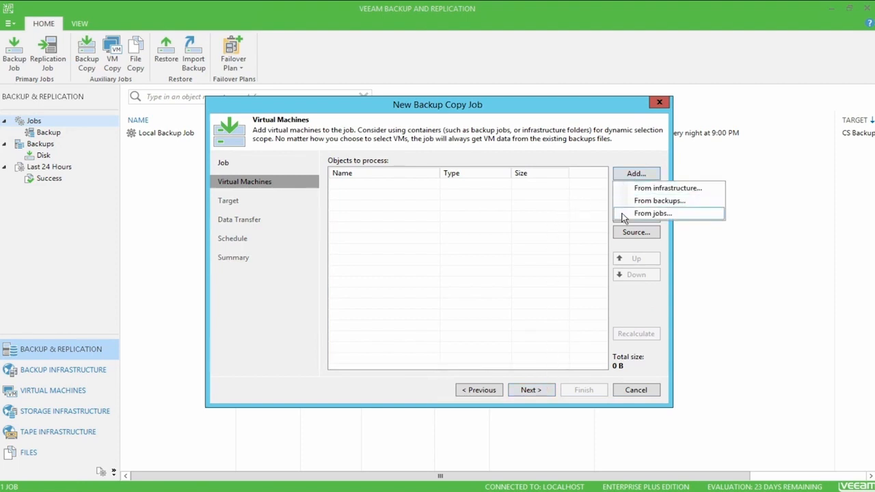
left_click(652, 214)
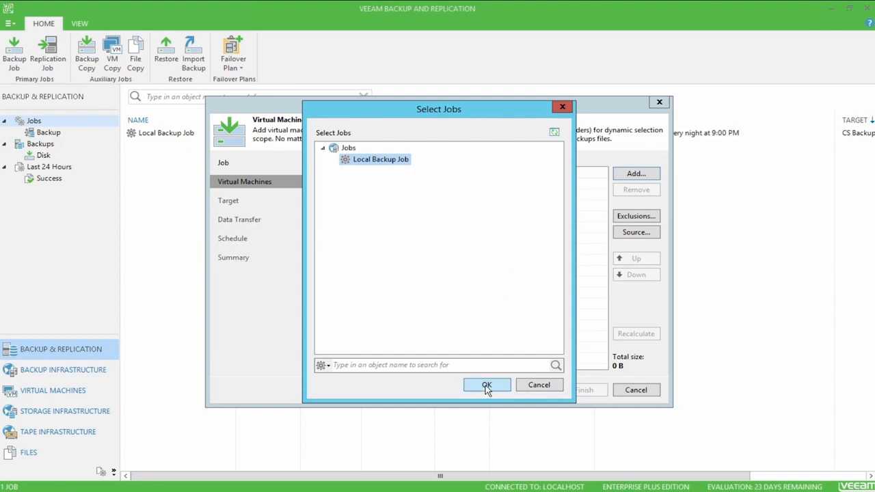
left_click(486, 385)
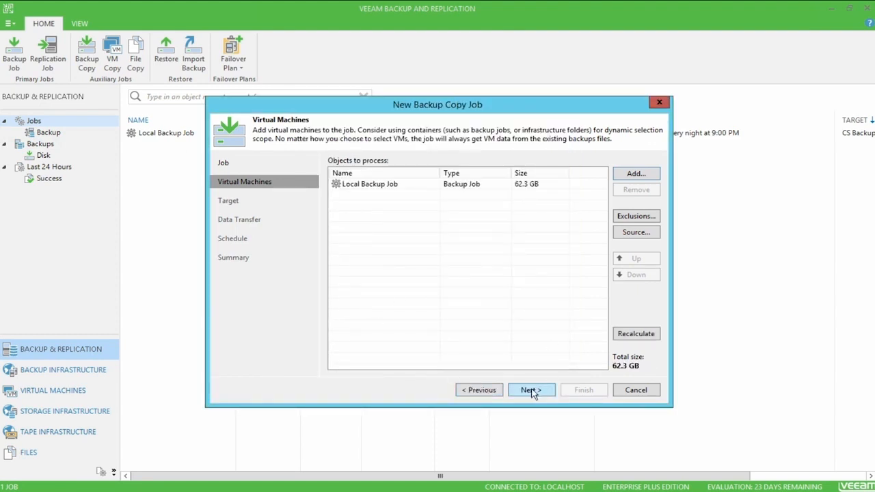
left_click(530, 390)
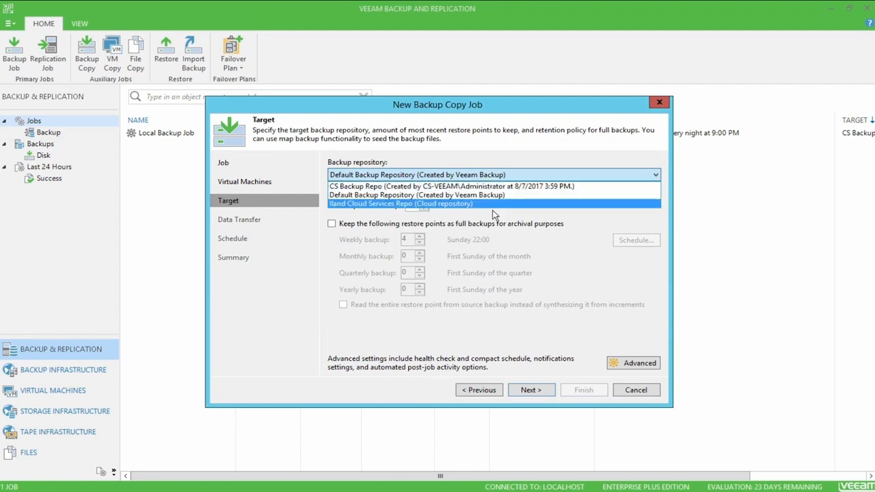
Target Iland Cloud Services Repo with 7 restore points and archival full backups turned off.
left_click(401, 203)
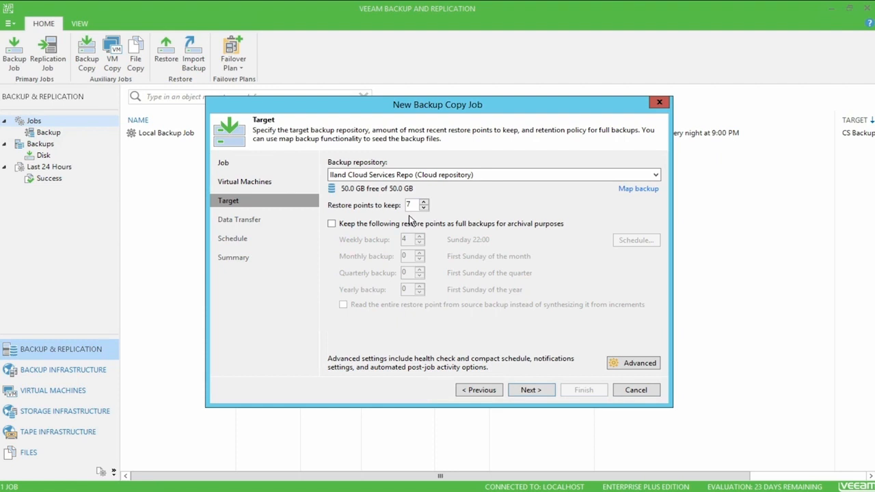
mouse_move(361, 230)
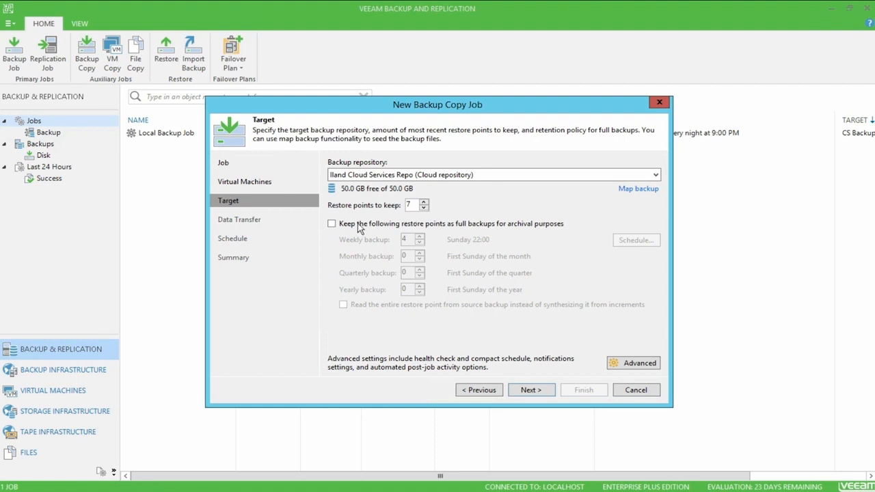
left_click(331, 224)
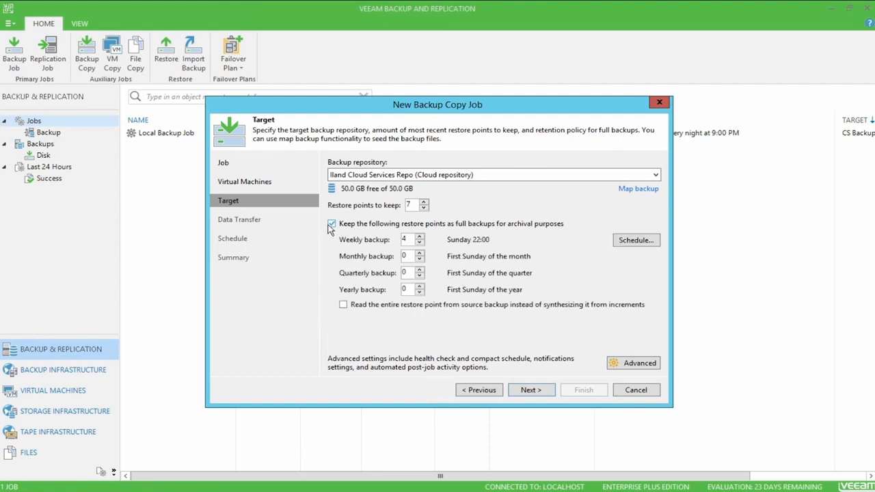
left_click(331, 224)
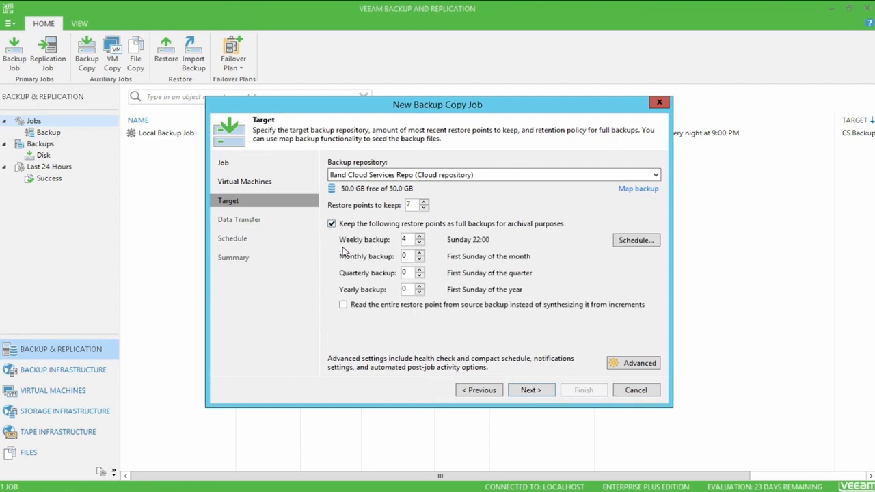
mouse_move(331, 290)
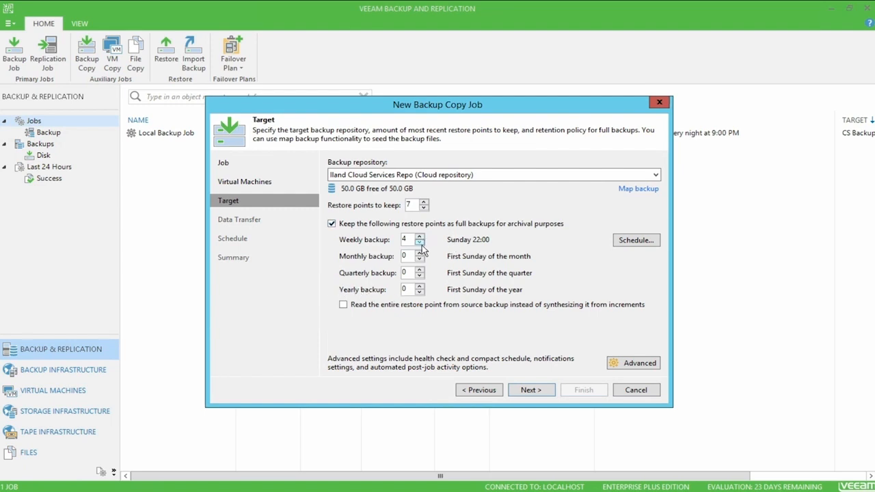
left_click(421, 236)
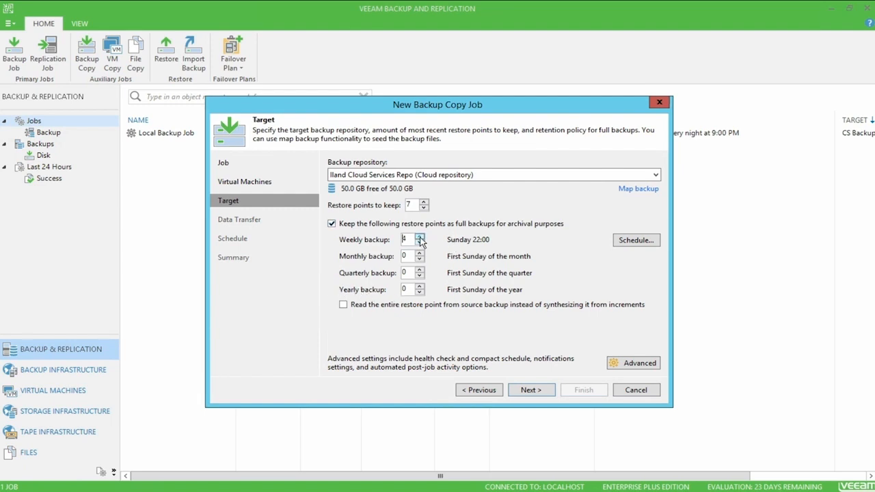
left_click(421, 253)
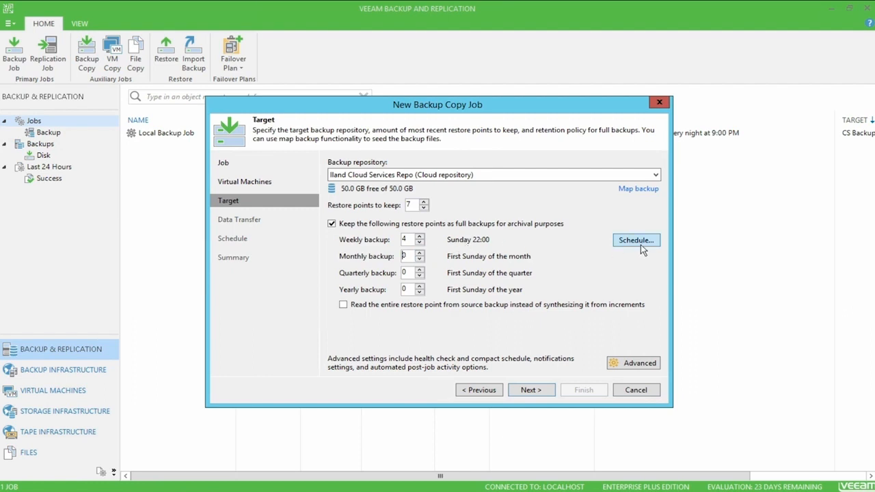
mouse_move(574, 259)
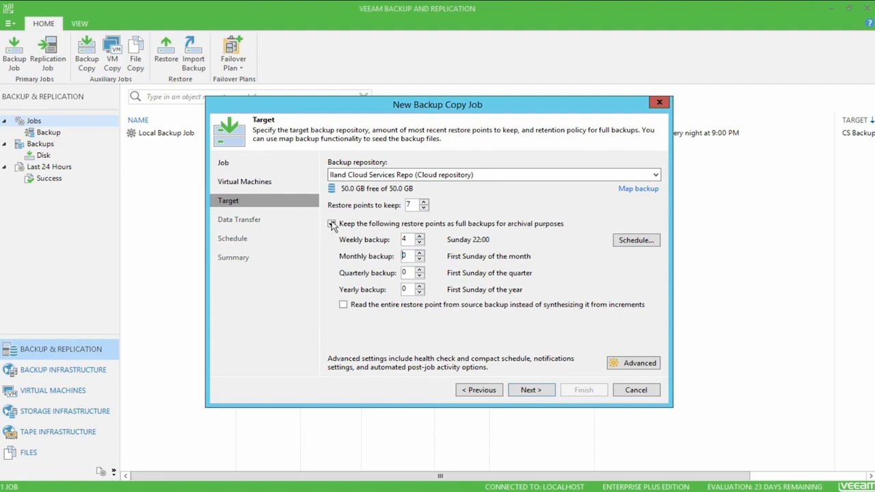
left_click(331, 225)
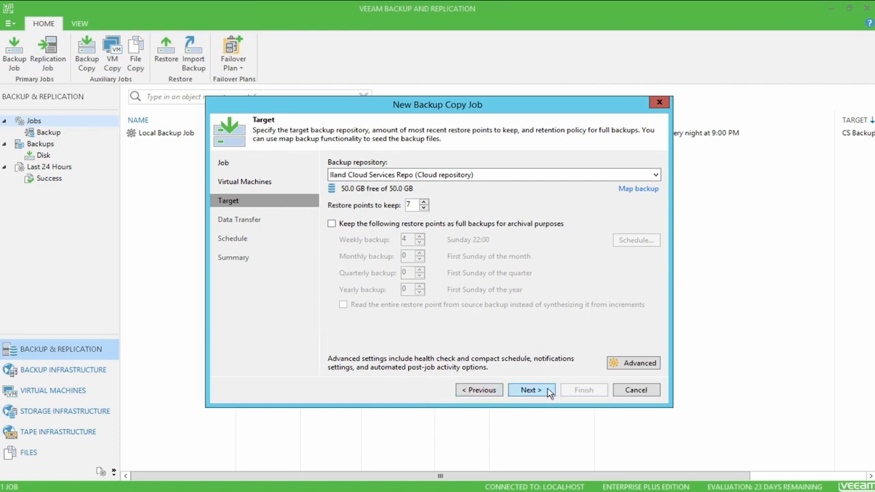
left_click(530, 389)
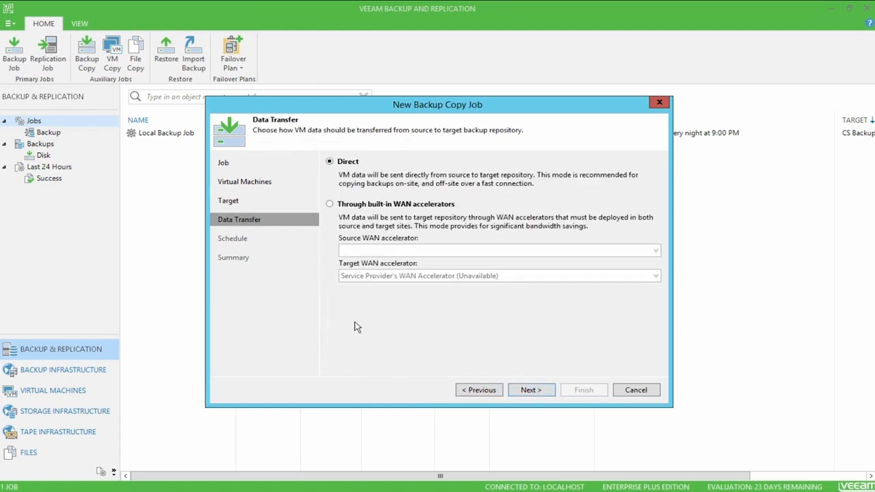
mouse_move(523, 380)
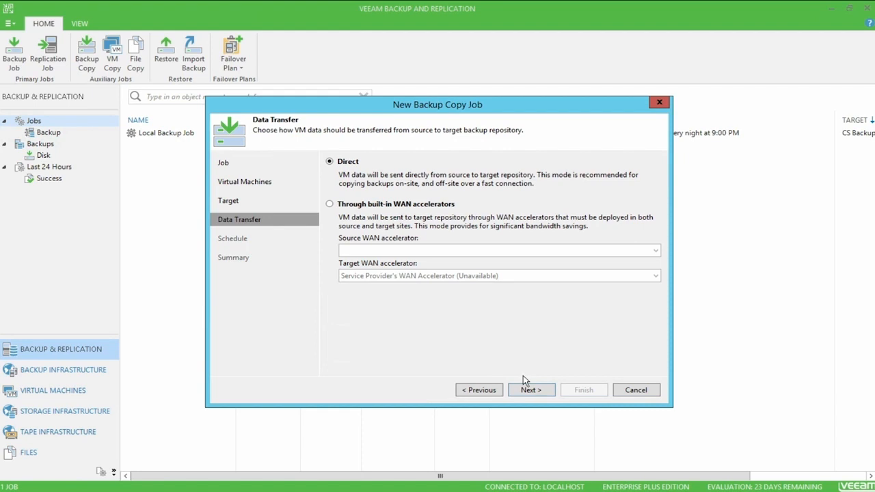
Restrict transfers to set time periods, keep Monday–Friday 6 AM–6:59 PM enabled, and apply.
left_click(531, 389)
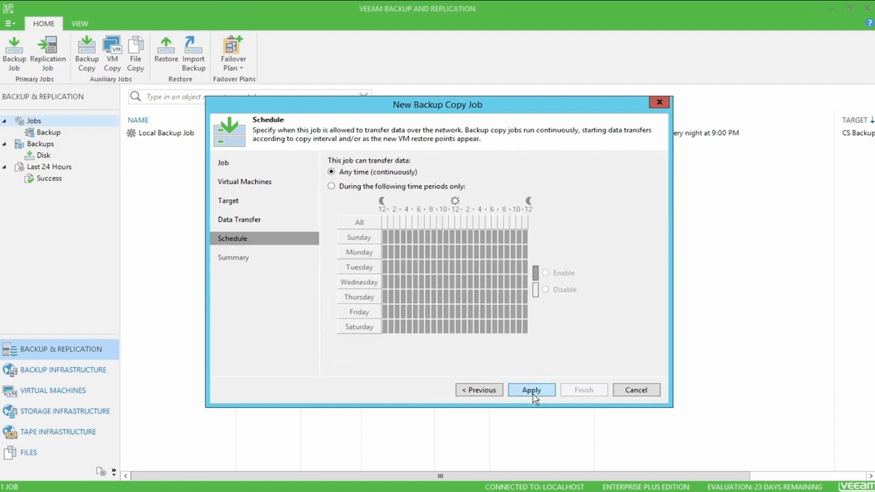
left_click(331, 186)
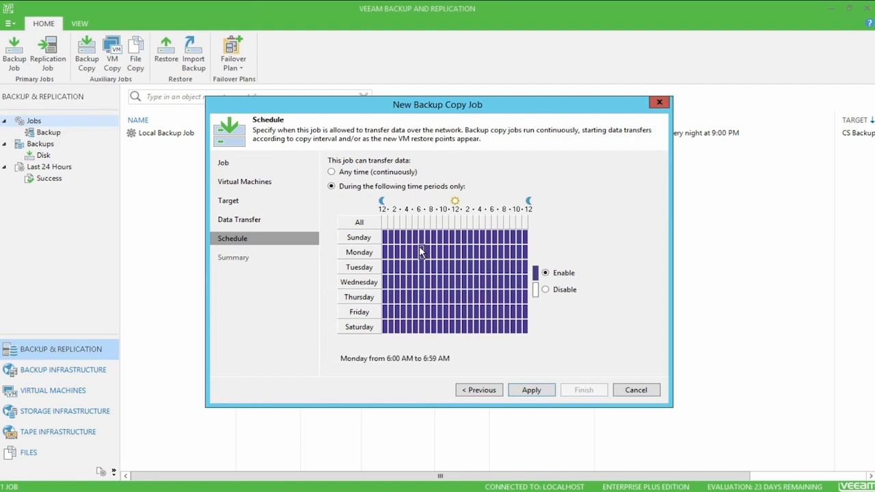
left_click_drag(421, 238, 479, 281)
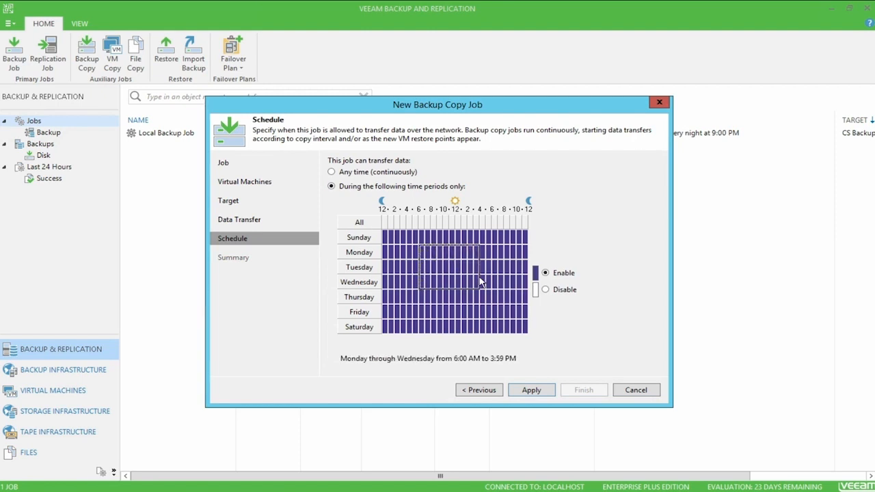
left_click_drag(478, 280, 499, 317)
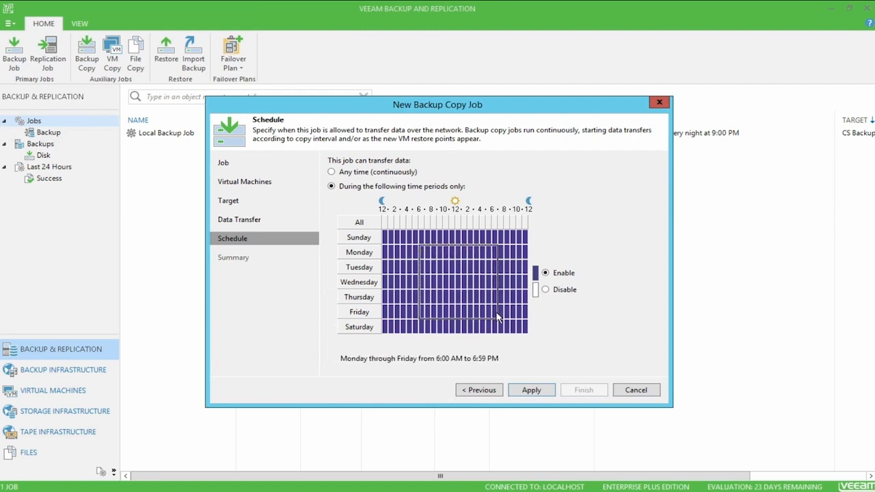
mouse_move(559, 294)
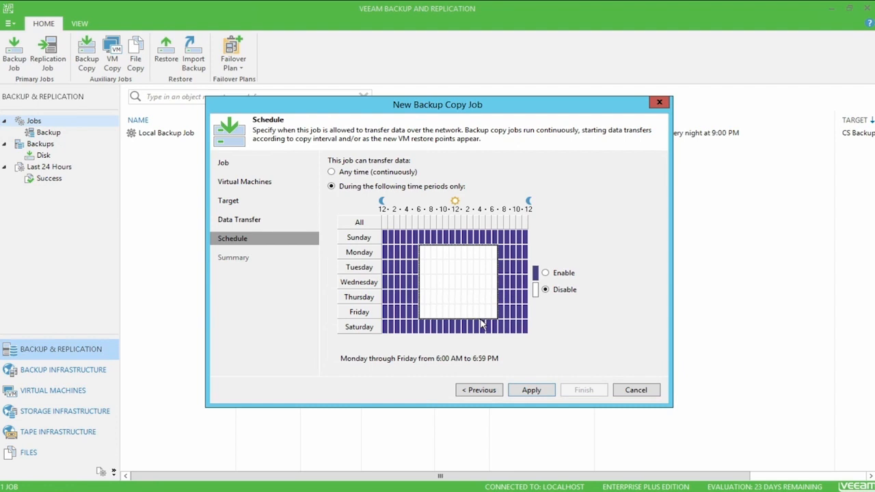
mouse_move(489, 328)
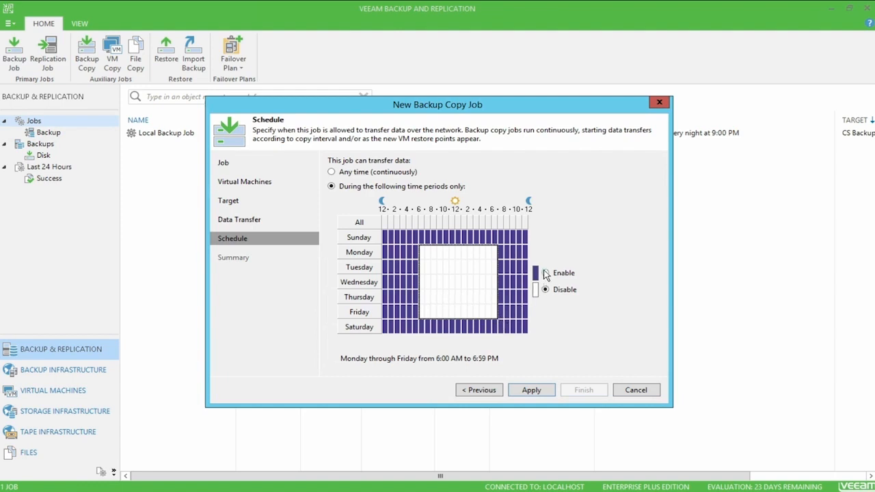
left_click(544, 273)
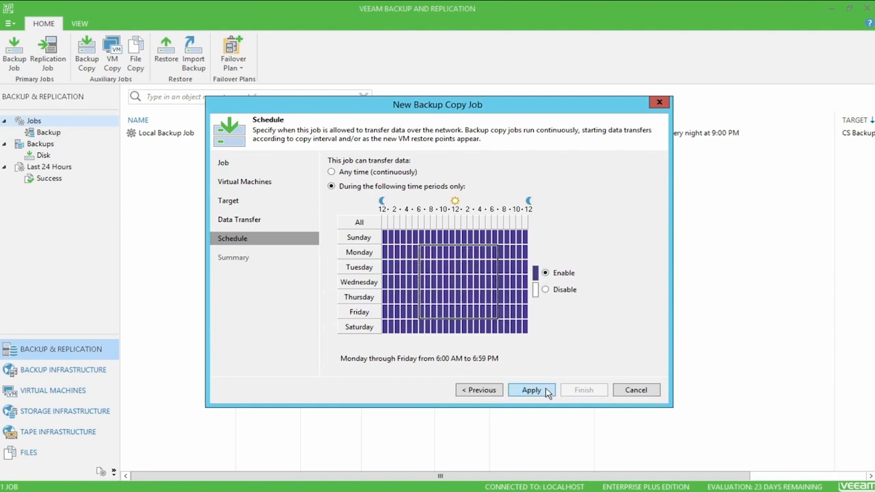
left_click(531, 389)
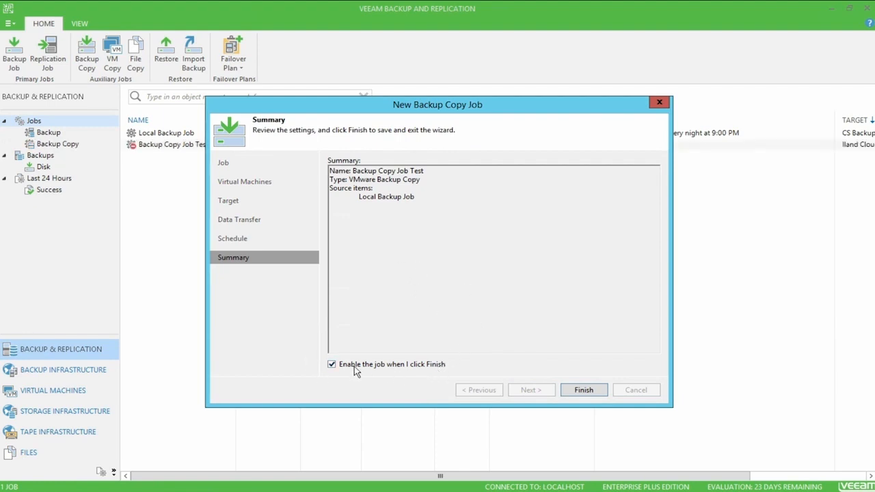
mouse_move(359, 395)
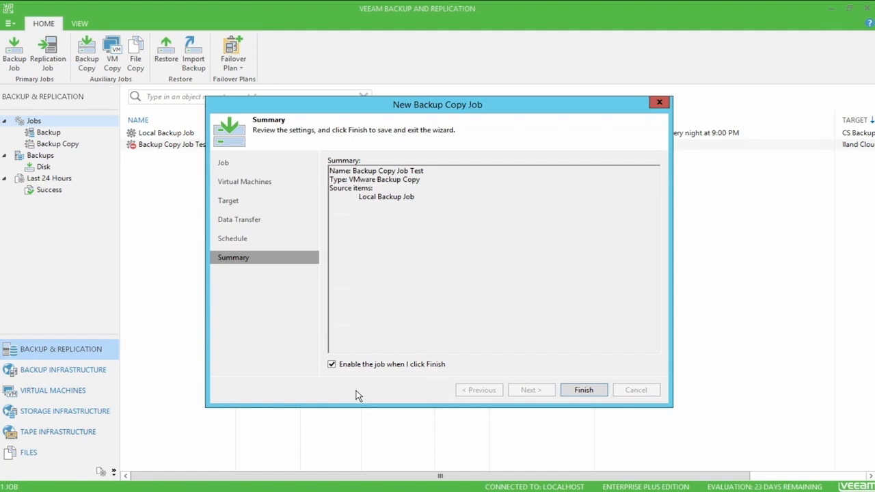
Finish the wizard with the job enabled, adding Backup Copy Job Test to the jobs list.
left_click(583, 389)
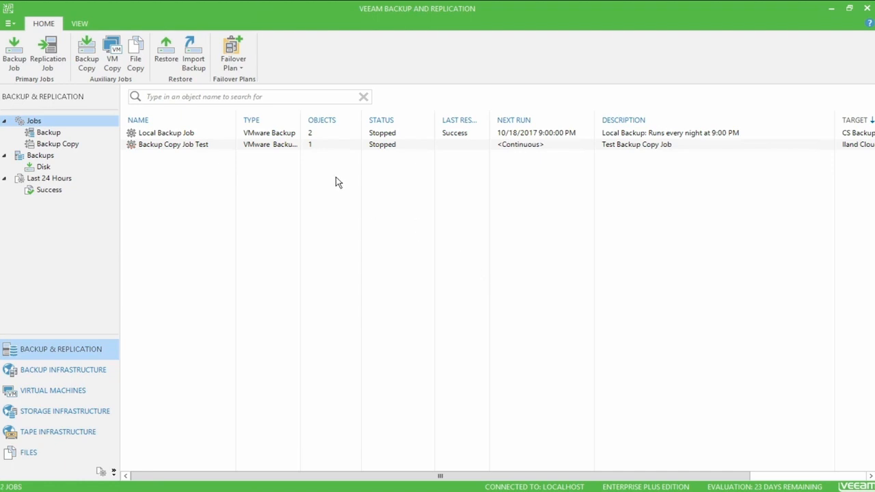
Start the first full copy of Backup Copy Job Test.
left_click(172, 144)
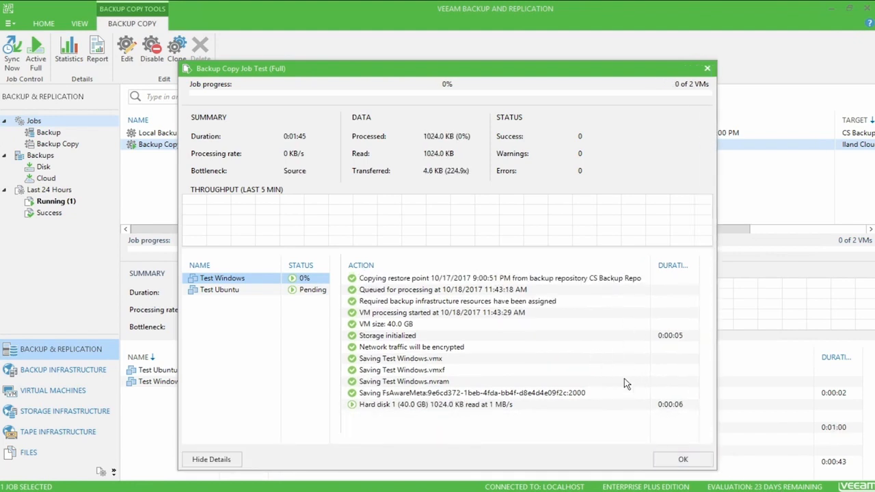
mouse_move(646, 427)
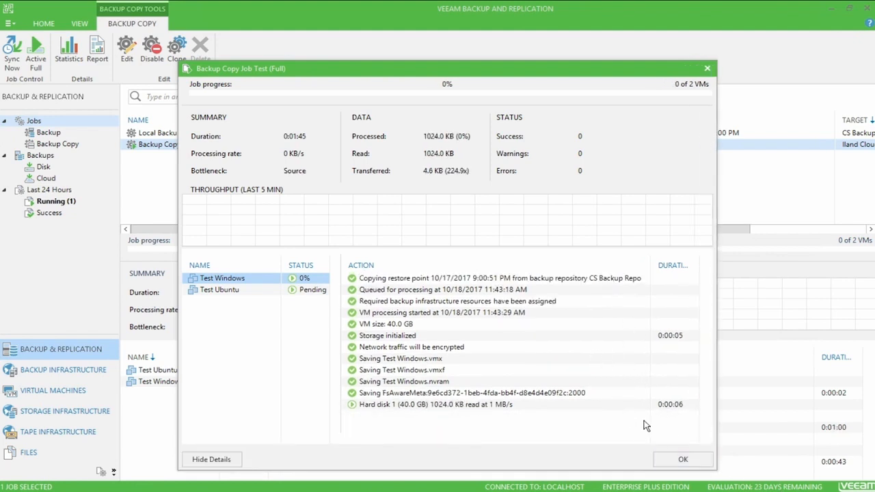
mouse_move(636, 297)
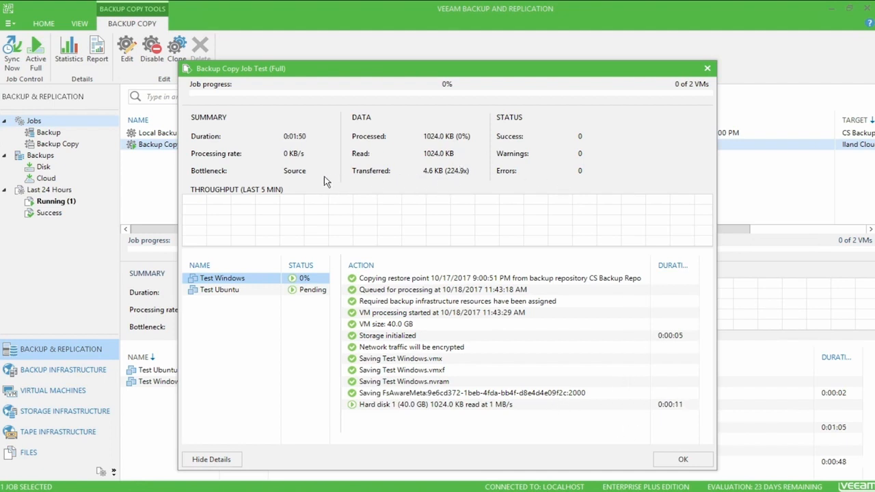
mouse_move(686, 472)
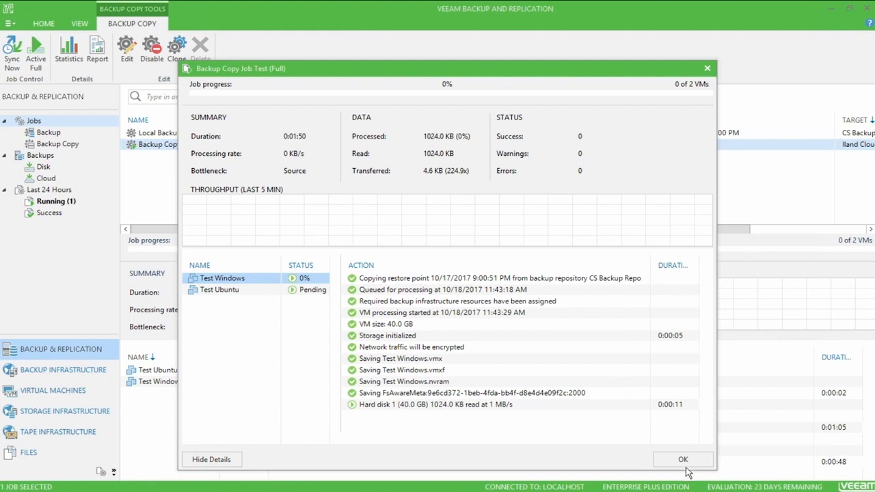
Close the progress window and show Backup Copy Job Test's run details.
left_click(682, 460)
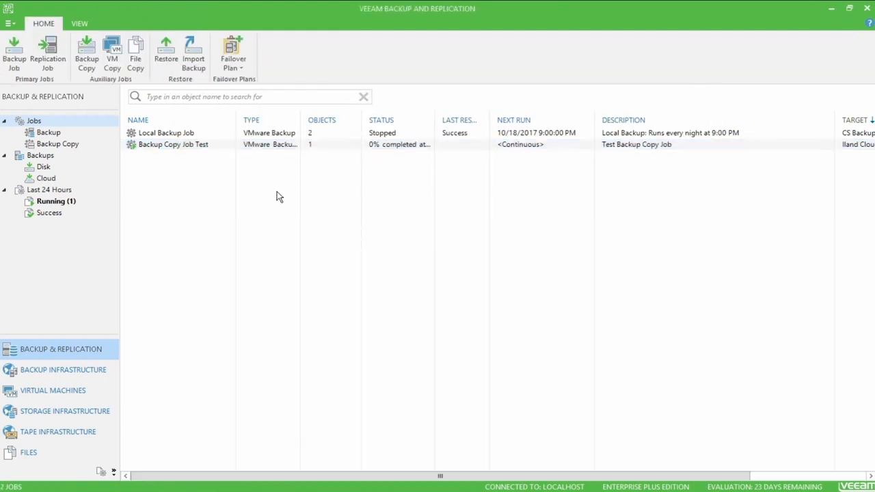
left_click(172, 145)
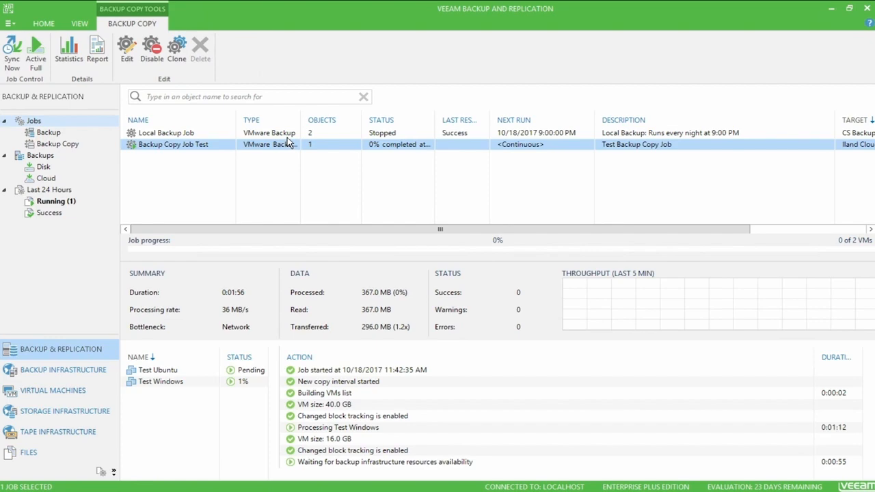
mouse_move(311, 175)
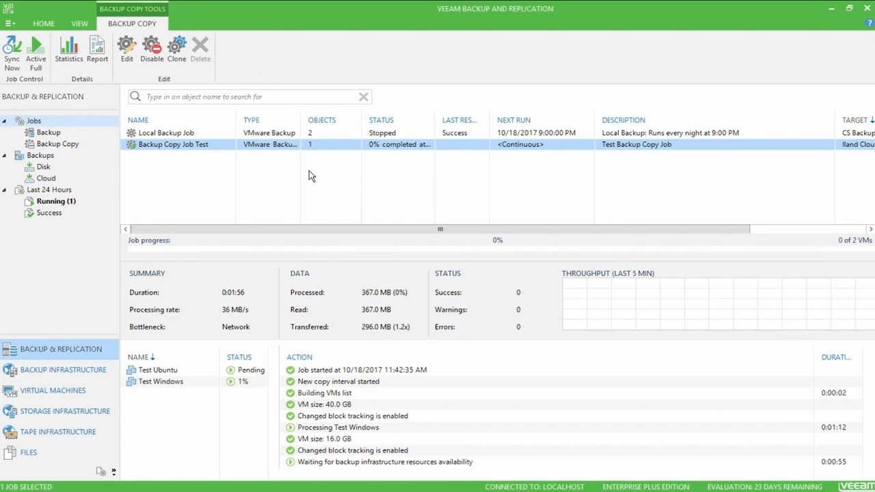